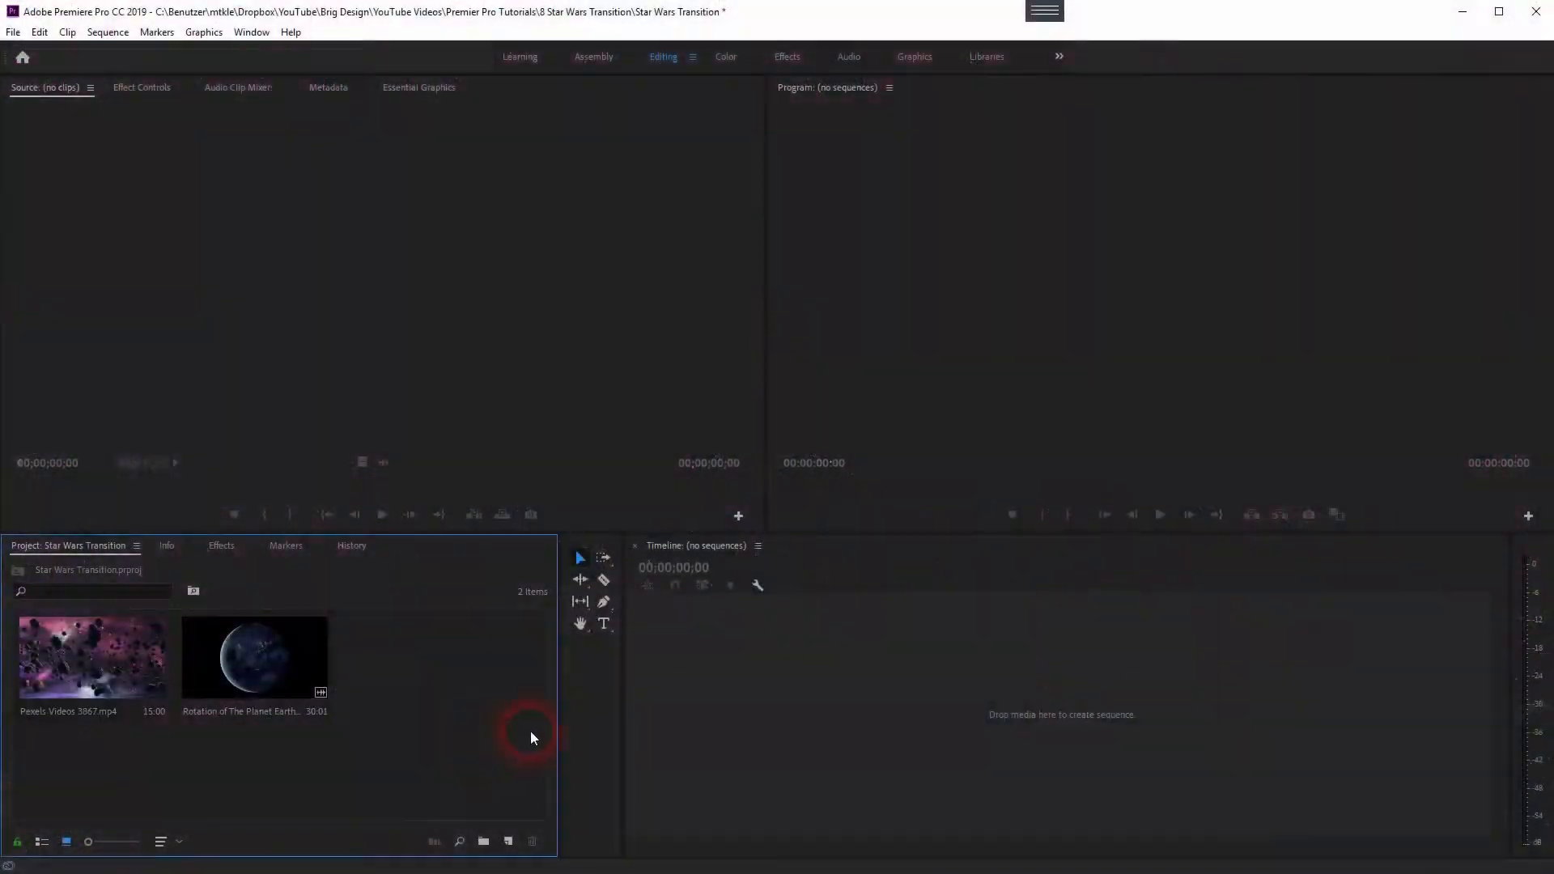
# Drag the Rotation of The Planet Earth clip into the Timeline to build a sequence over the asteroid clip
pyautogui.click(255, 659)
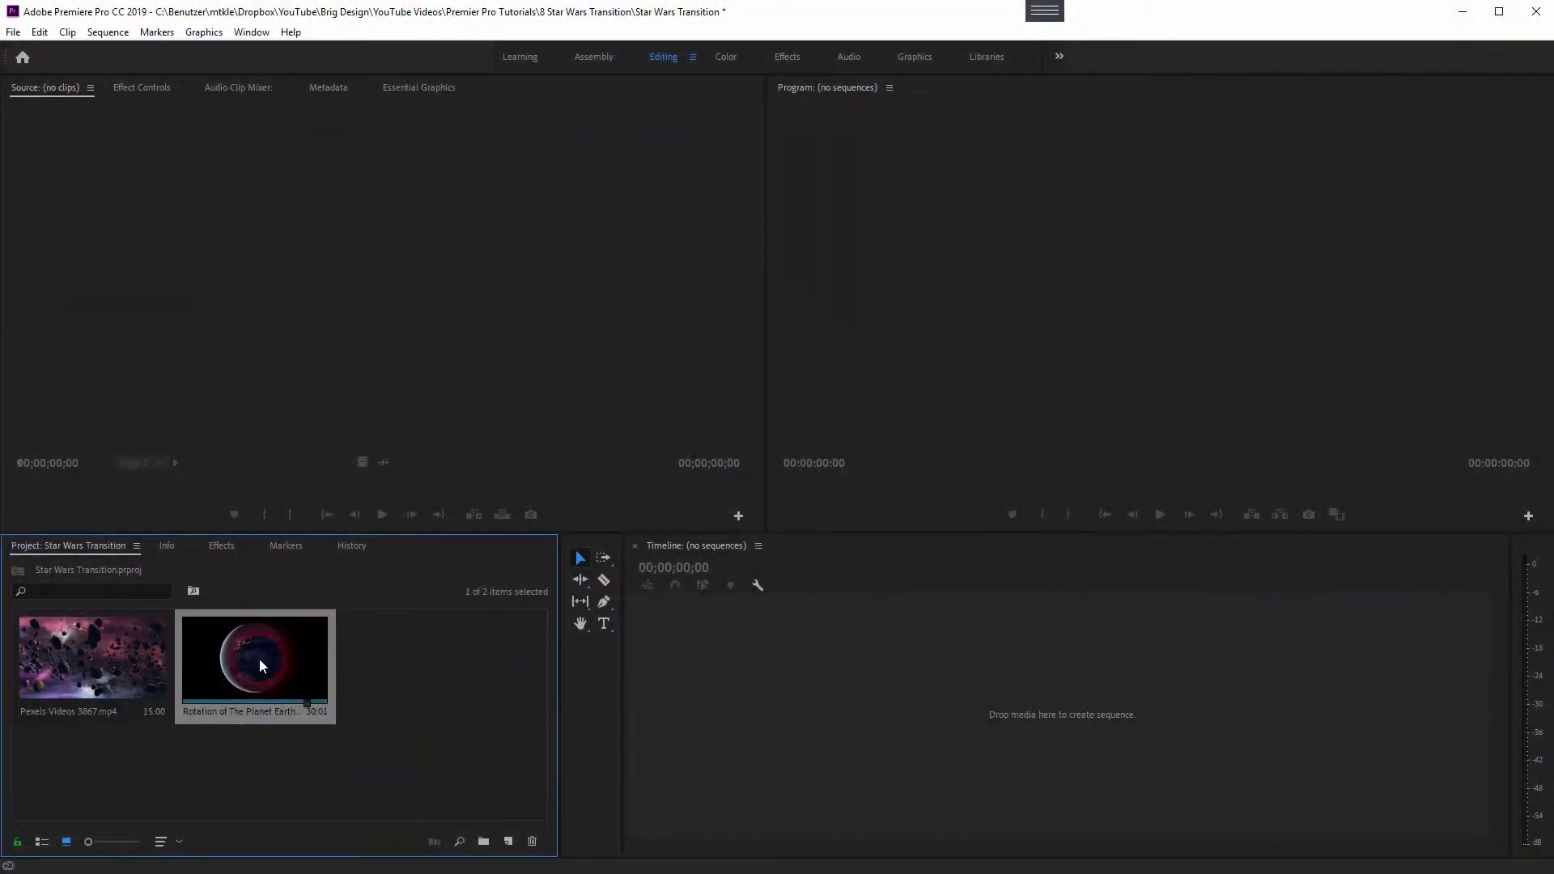
pyautogui.moveTo(253, 659); pyautogui.dragTo(962, 715)
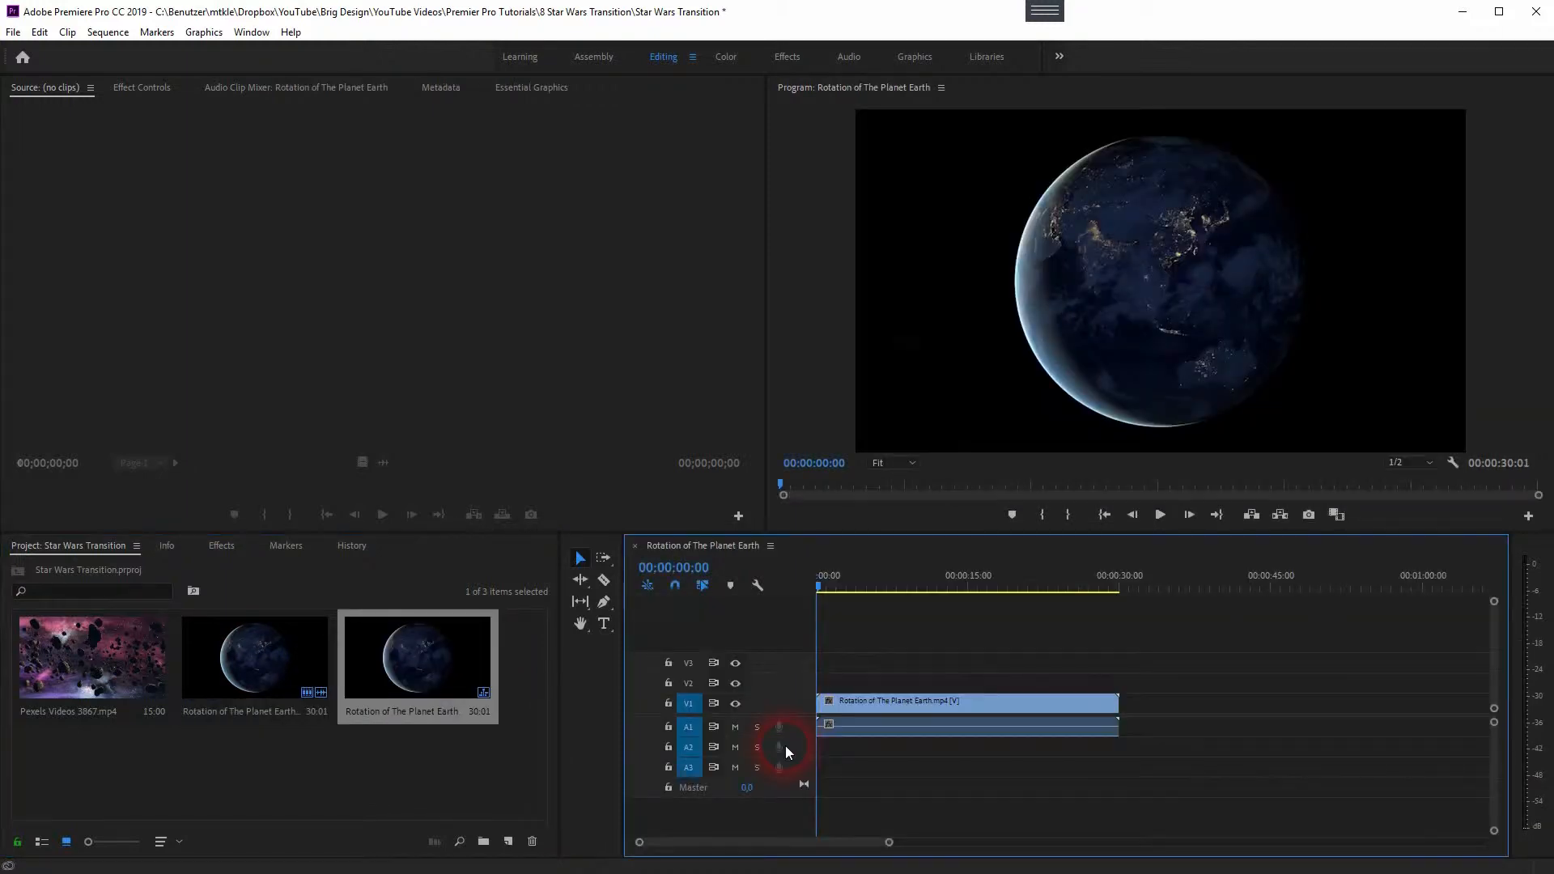
pyautogui.moveTo(788, 754); pyautogui.dragTo(868, 702)
pyautogui.write('wipe')
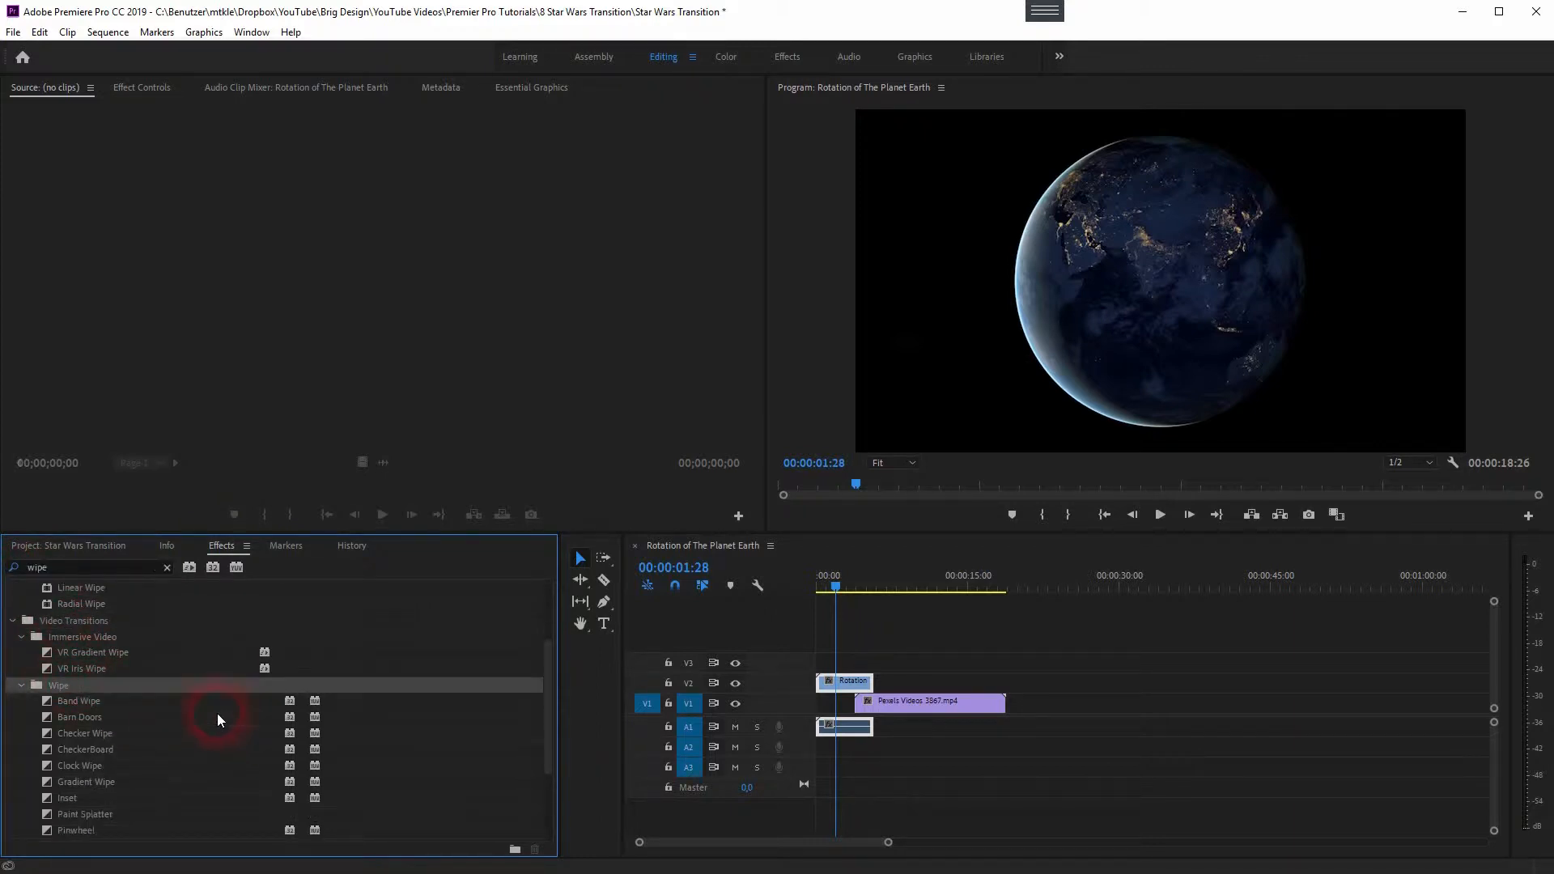
# Apply the Wipe transition to the Earth clip's end and scrub through to preview it
pyautogui.scroll(-3)
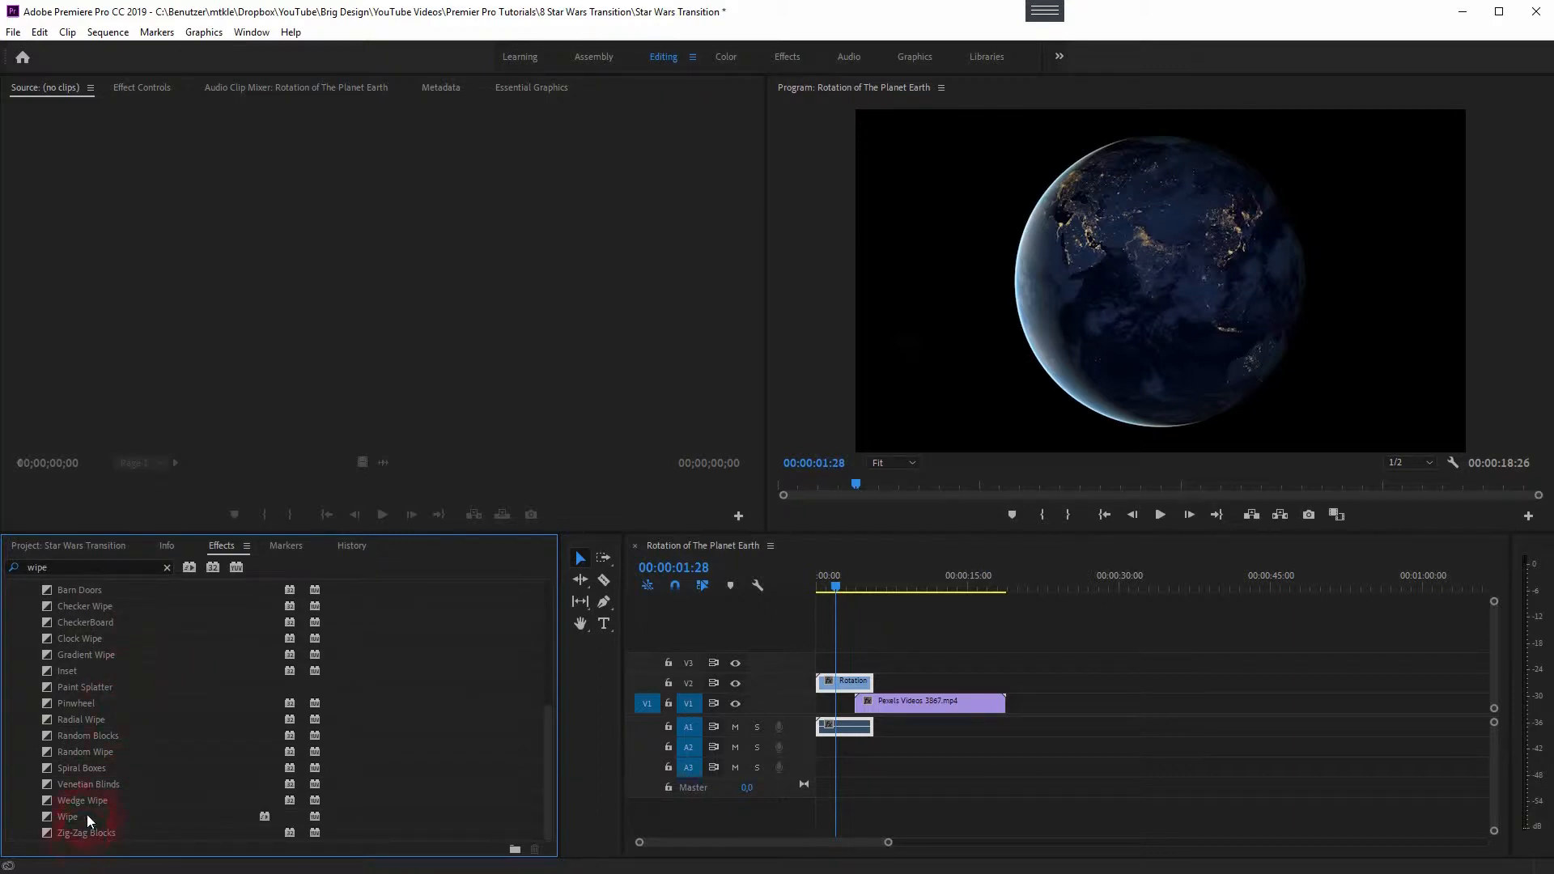
pyautogui.moveTo(67, 816); pyautogui.dragTo(871, 682)
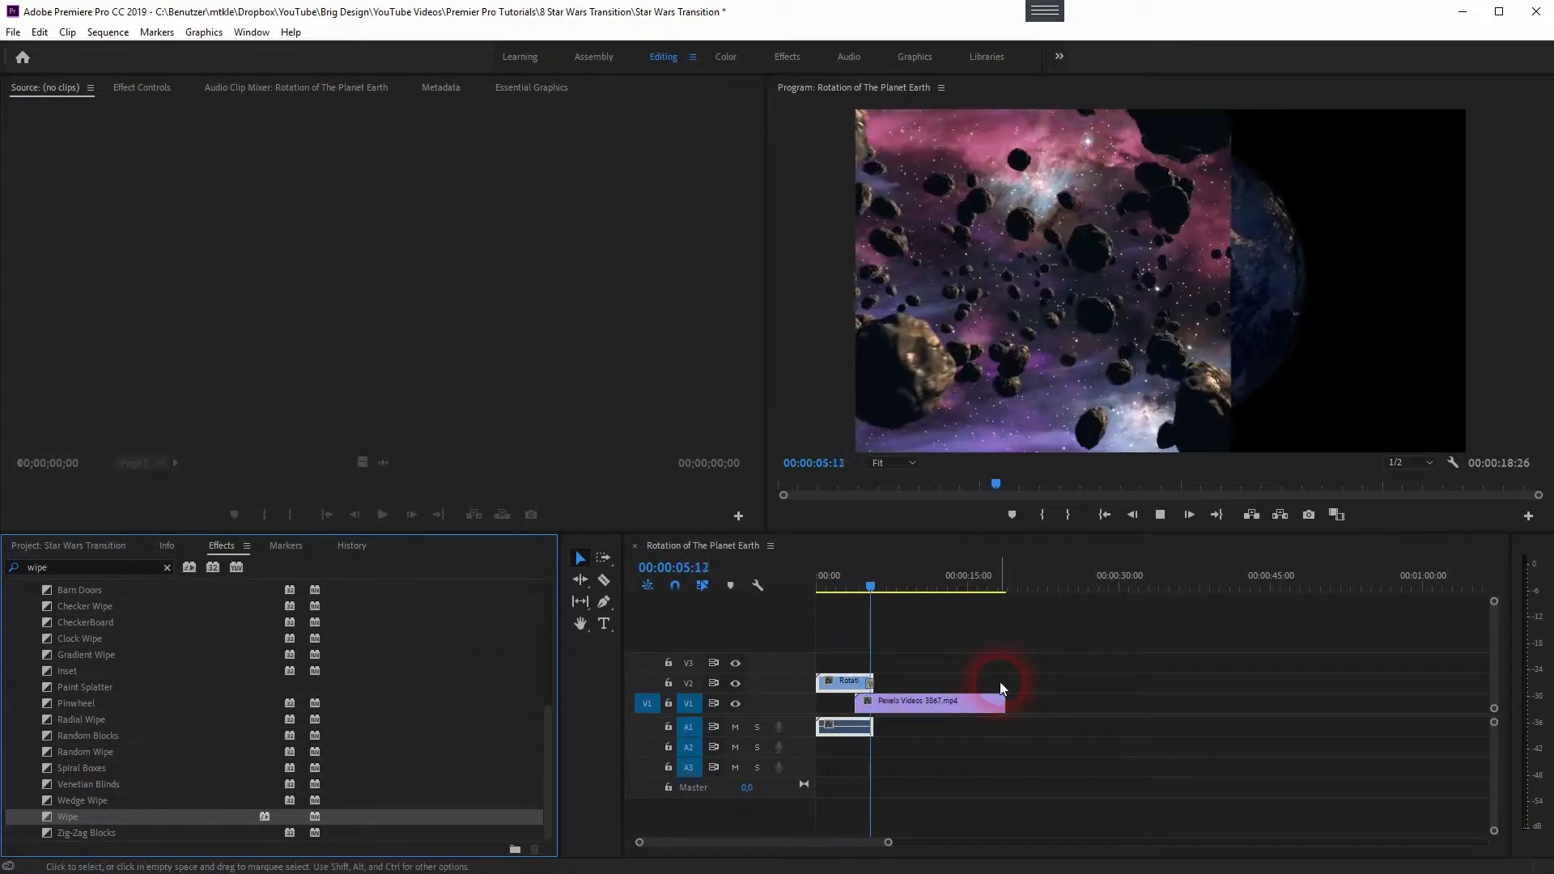
pyautogui.click(876, 588)
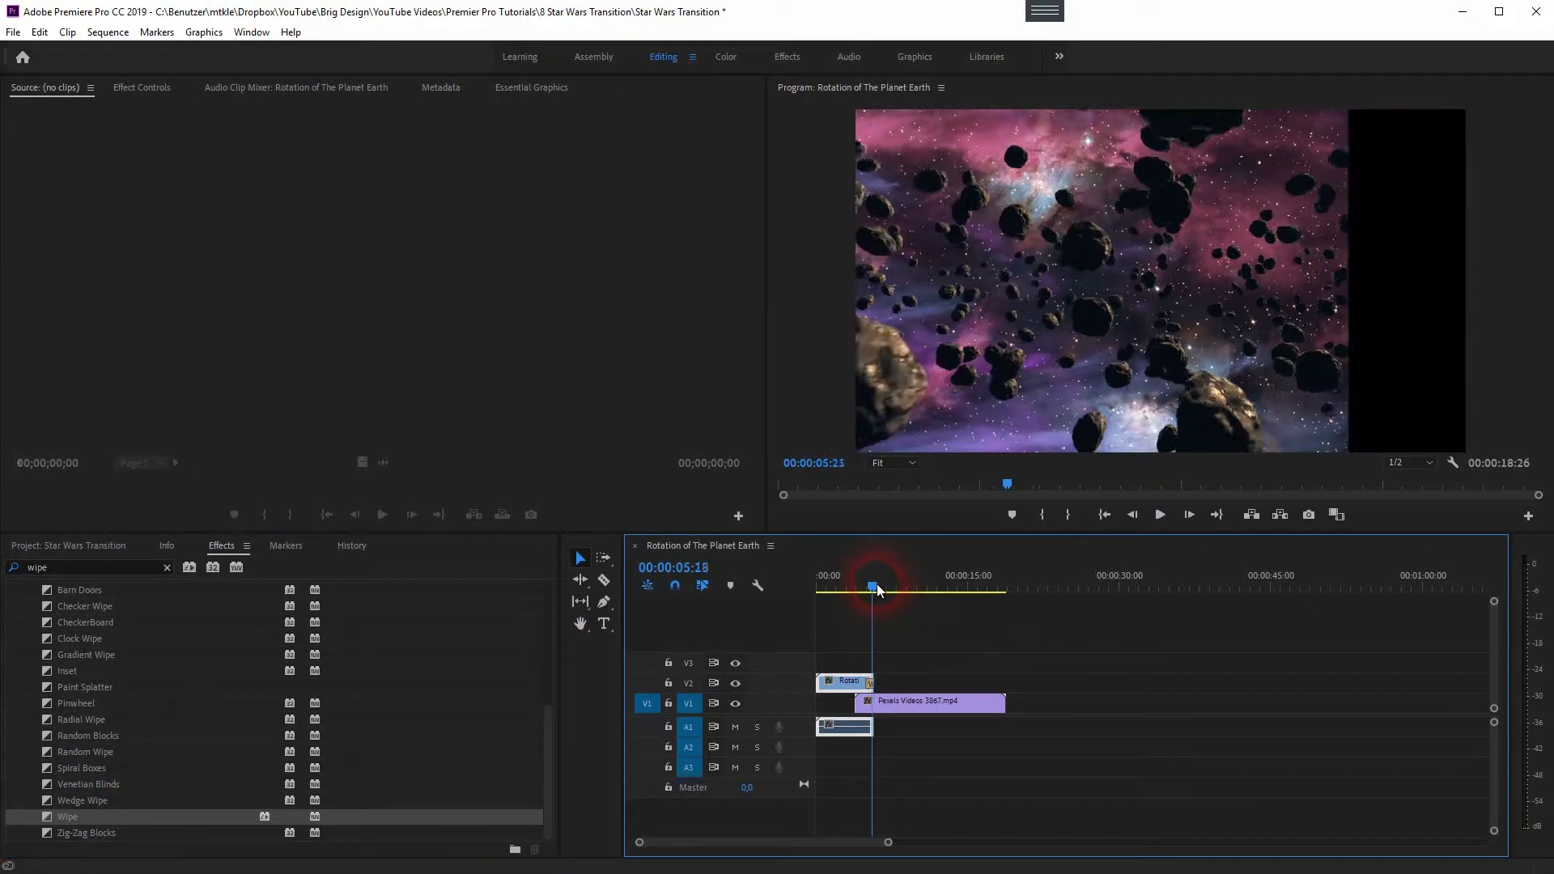
pyautogui.moveTo(876, 587); pyautogui.dragTo(866, 587)
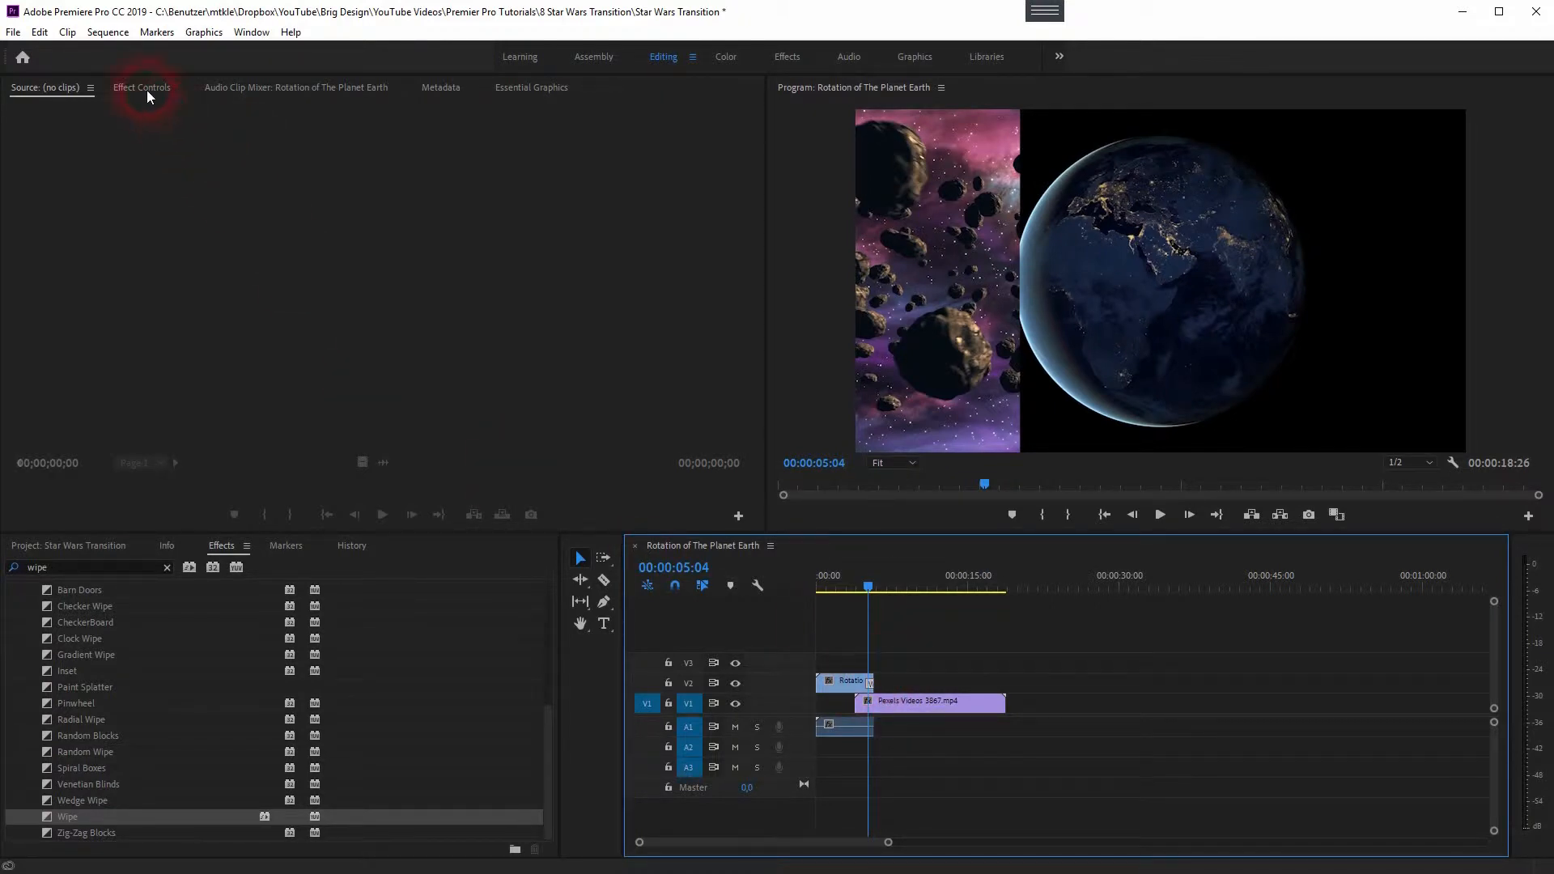
# Delete the Wipe transition and select Linear Wipe under Video Effects > Transition
pyautogui.click(142, 88)
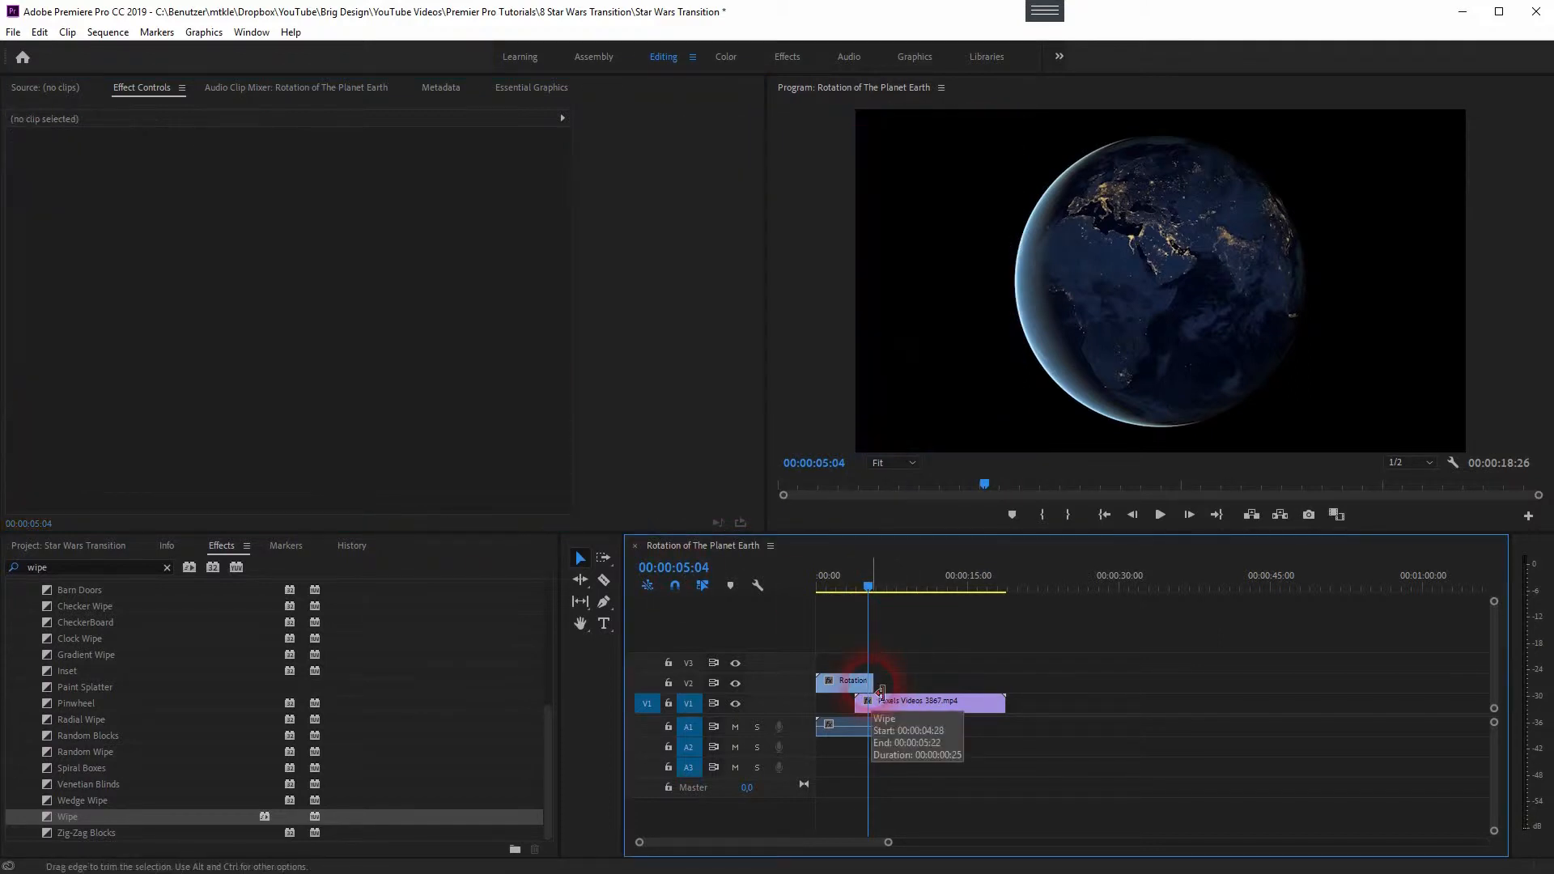
pyautogui.moveTo(867, 586); pyautogui.dragTo(859, 586)
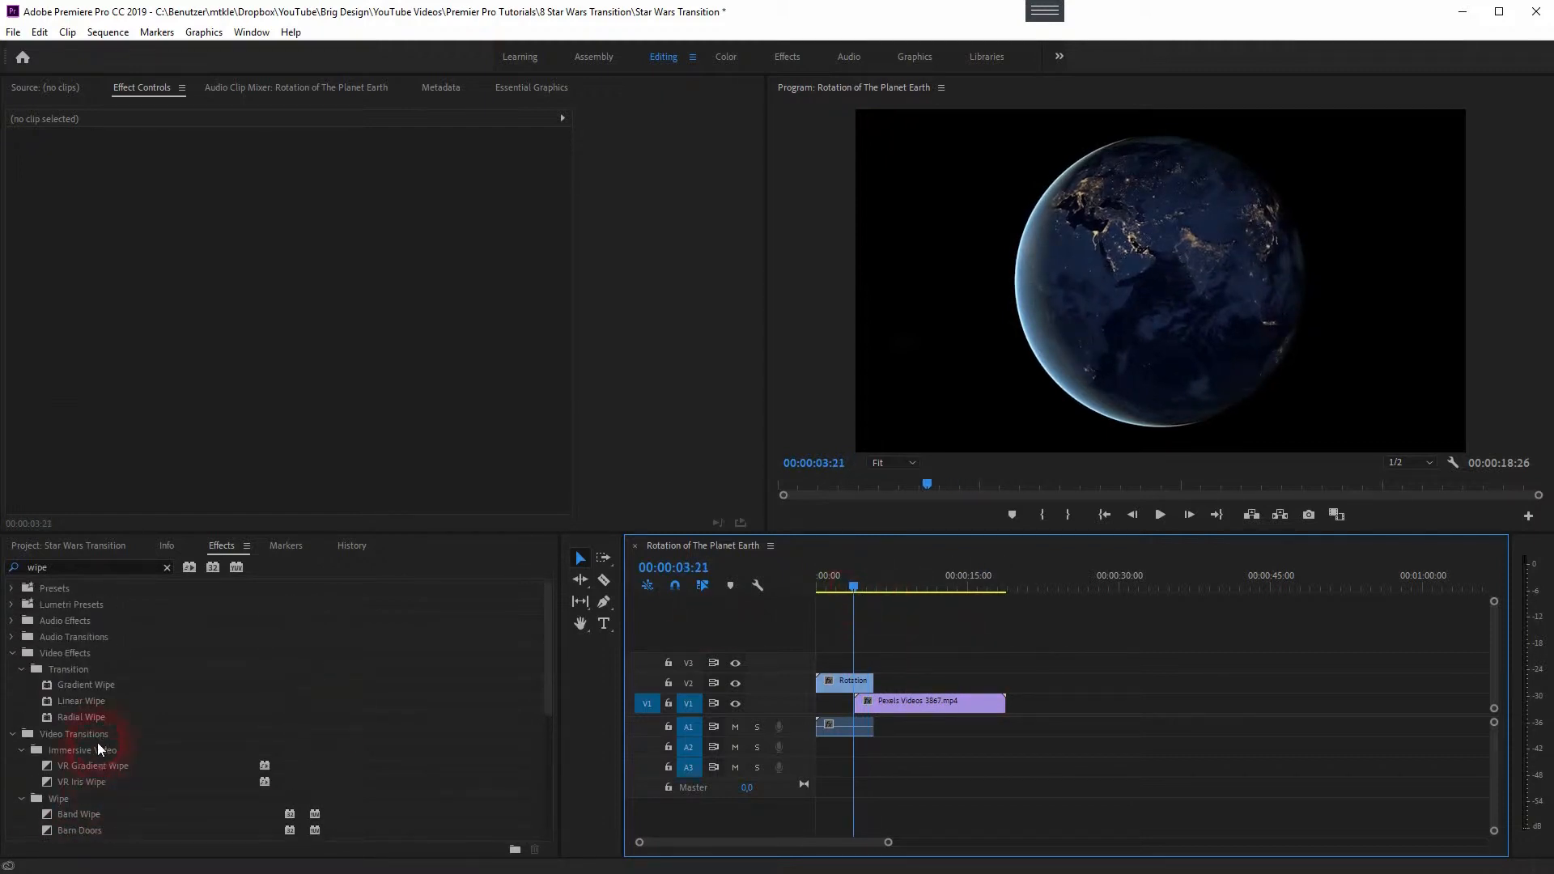
pyautogui.click(66, 653)
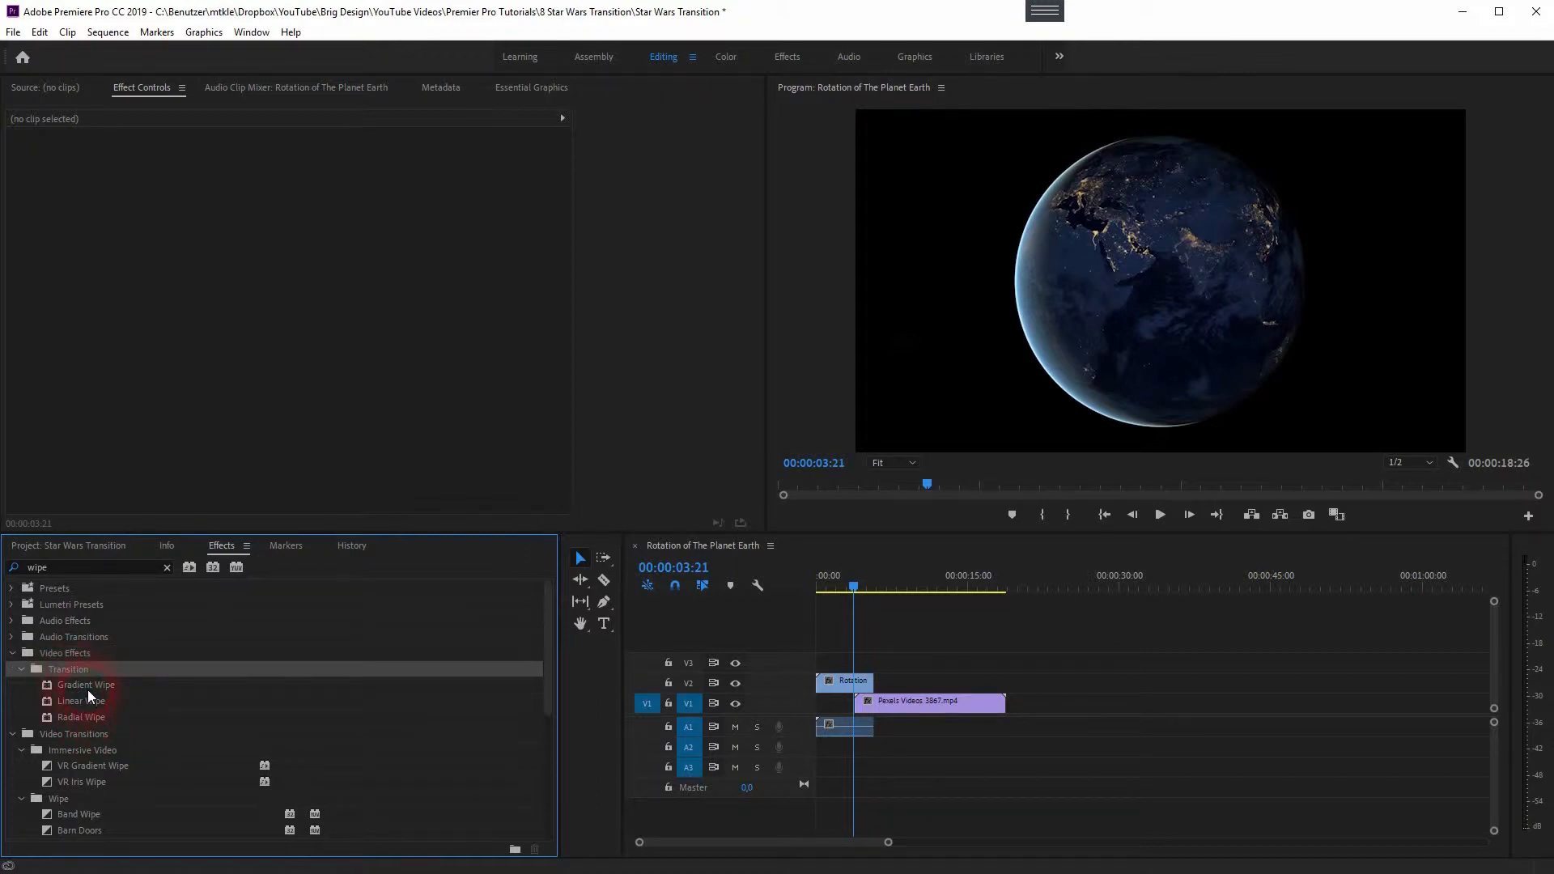
pyautogui.click(79, 701)
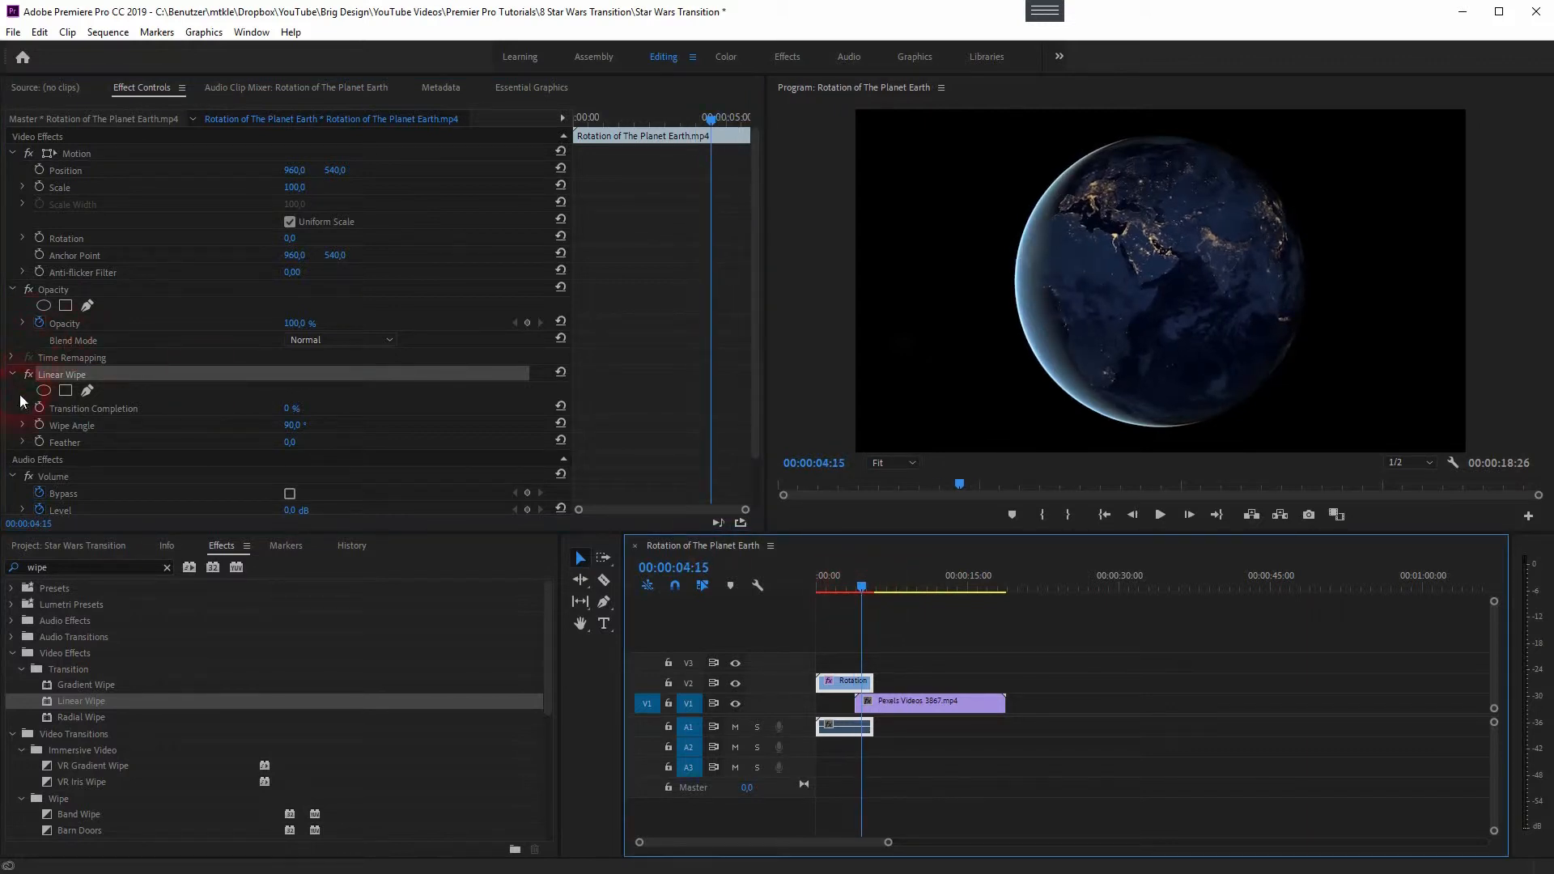
# Keyframe Linear Wipe Transition Completion from 0% to 100% and preview partway through
pyautogui.click(560, 441)
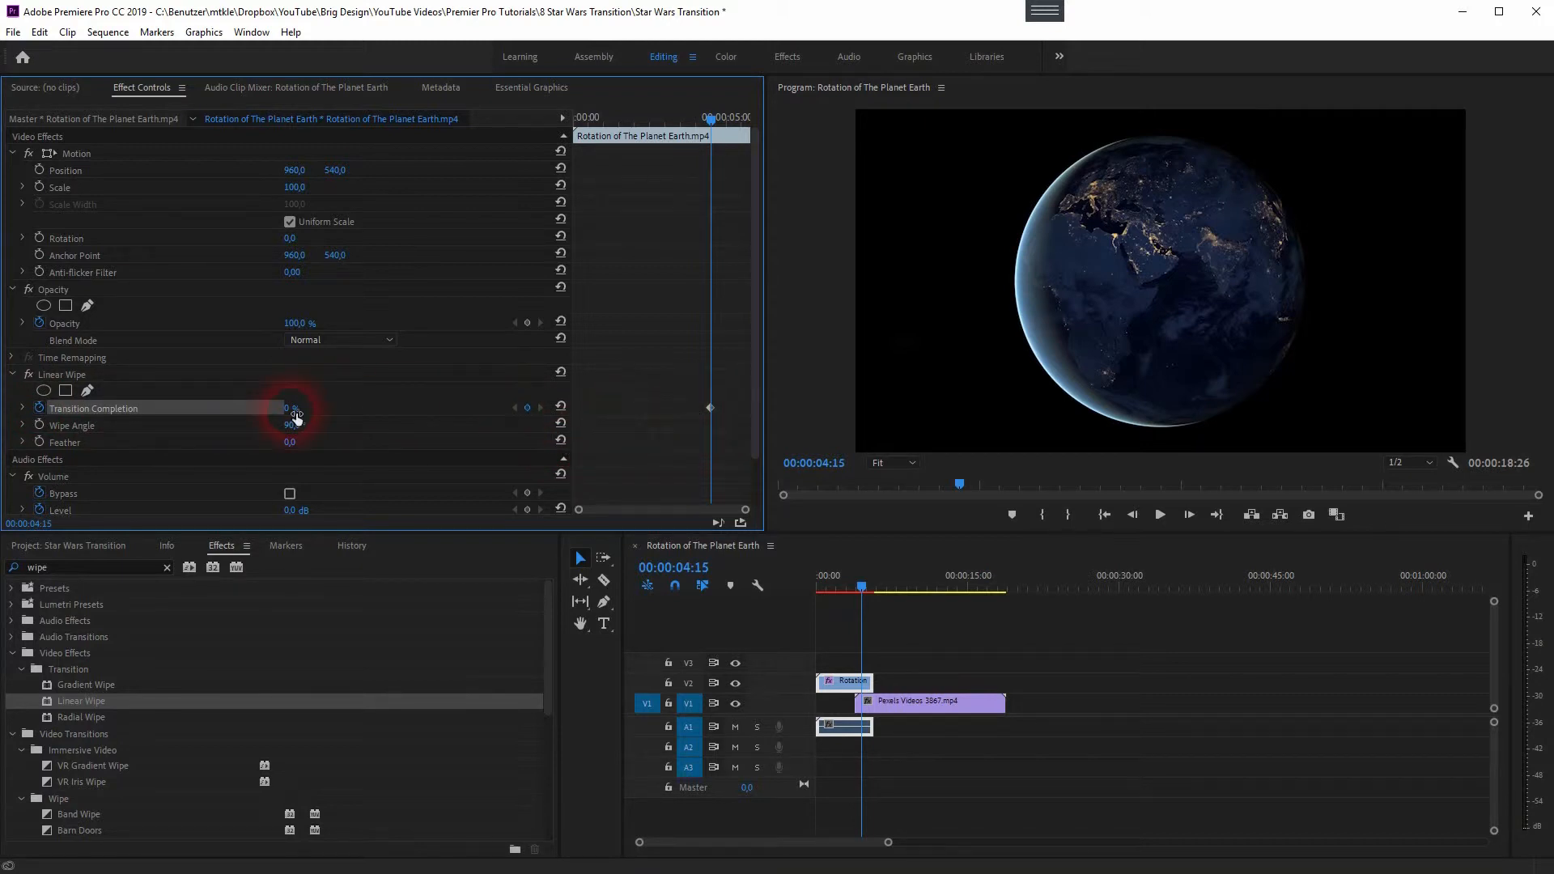
pyautogui.moveTo(861, 588); pyautogui.dragTo(871, 588)
pyautogui.write('100')
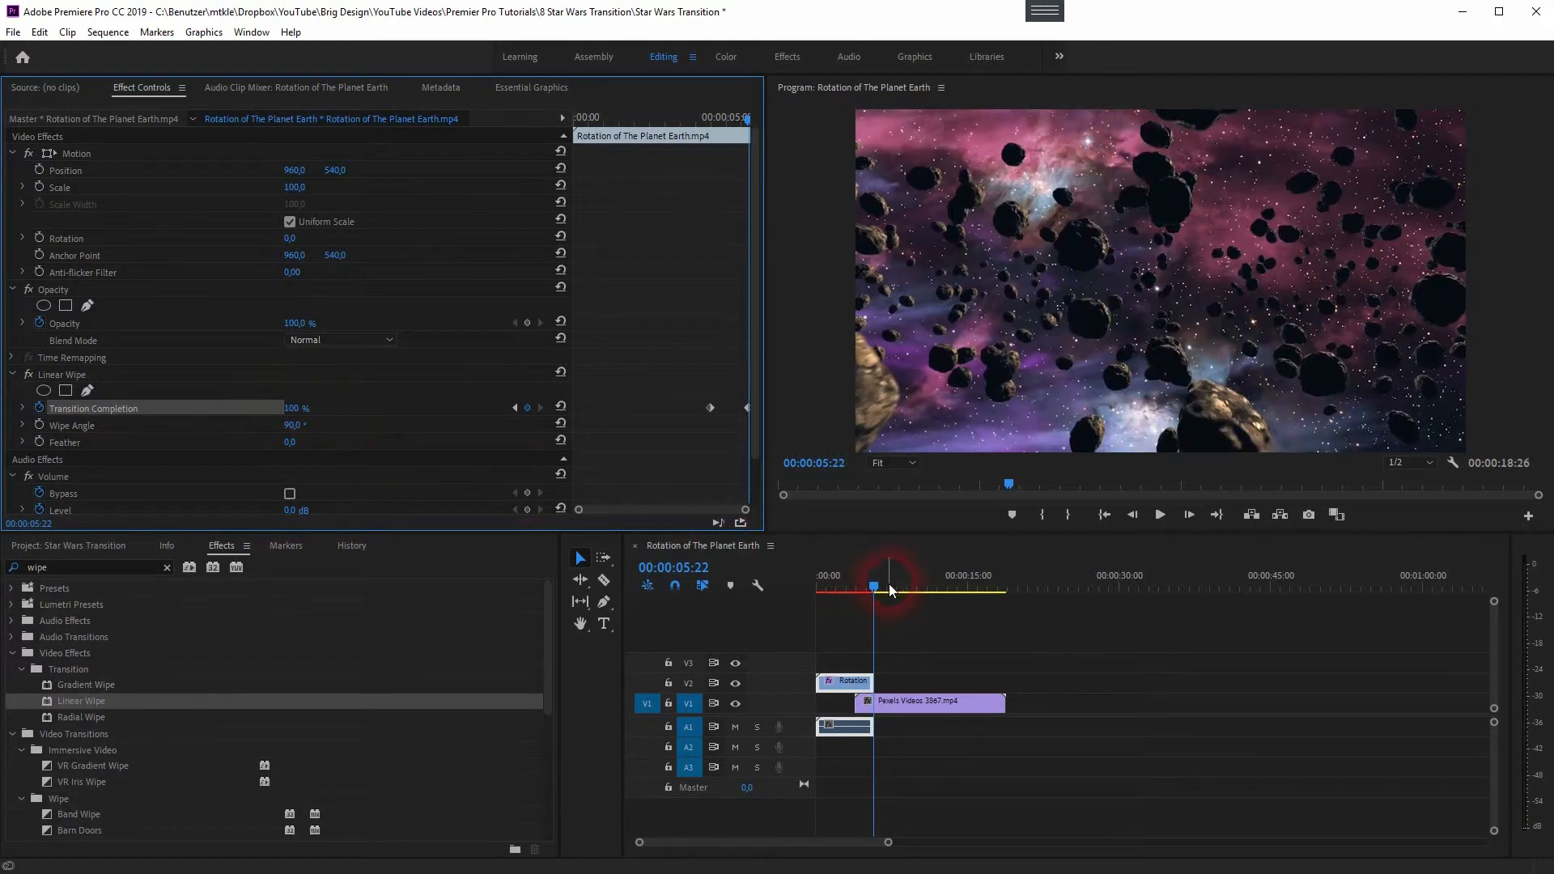
pyautogui.click(539, 408)
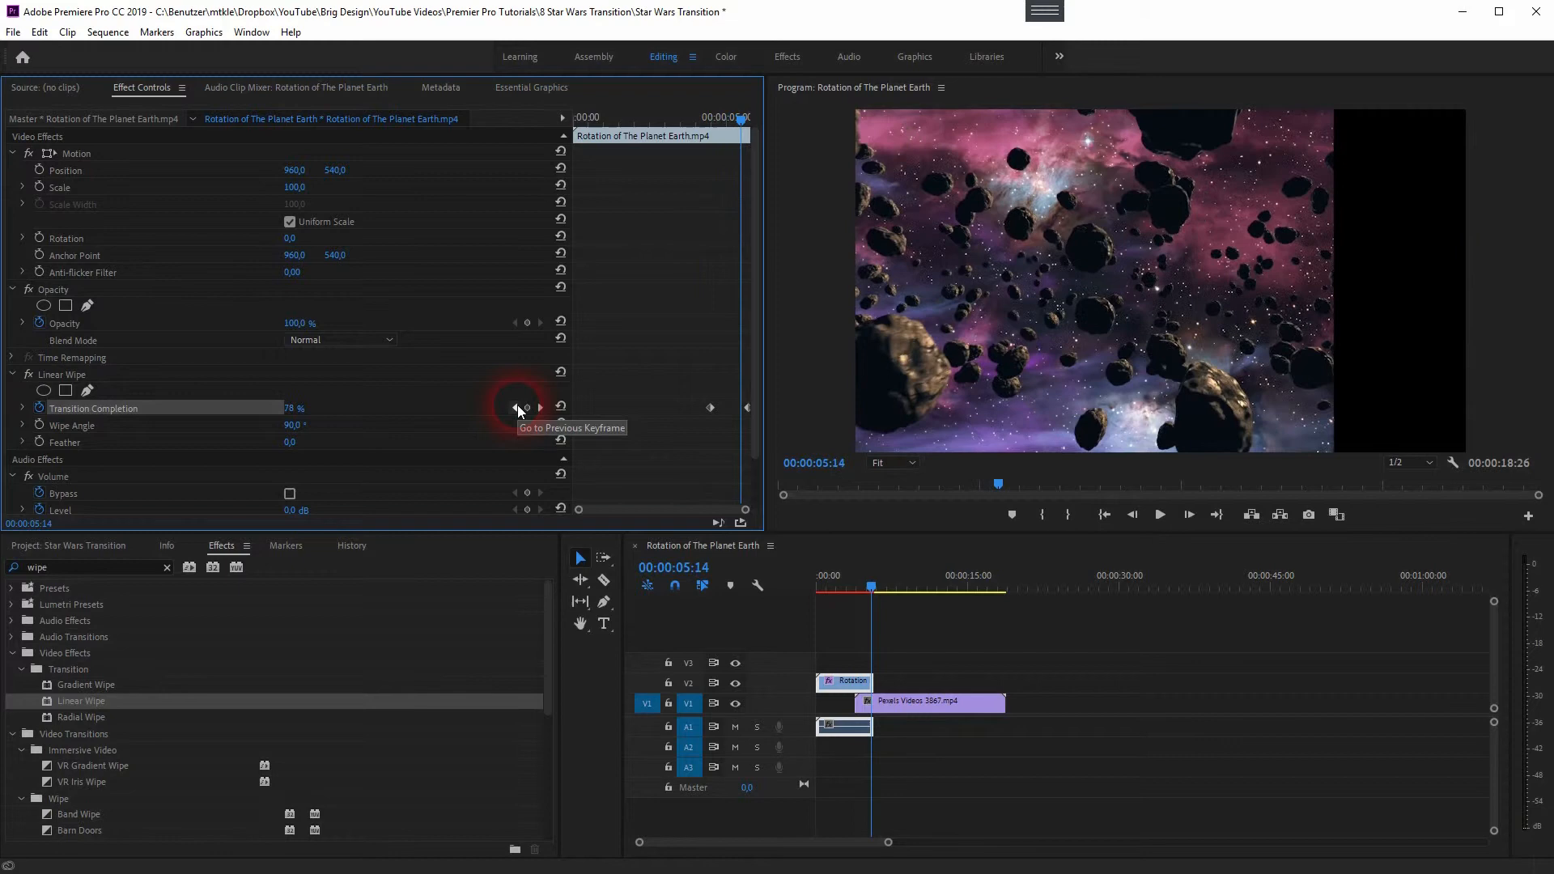
# Set Linear Wipe Feather to 102, stepping between completion keyframes to check the edge
pyautogui.click(515, 407)
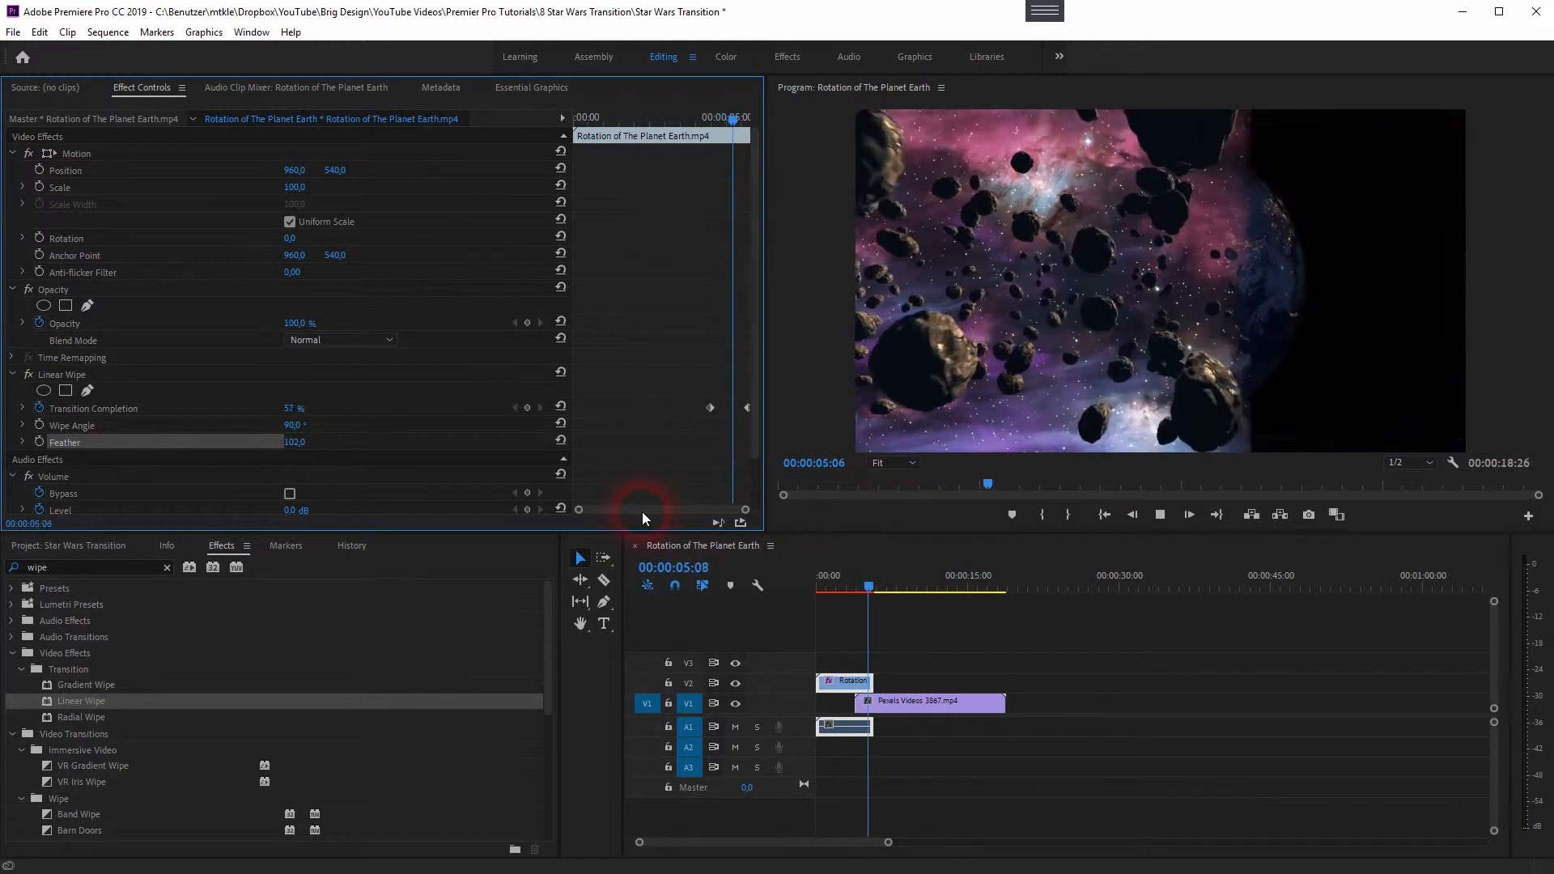
pyautogui.click(512, 407)
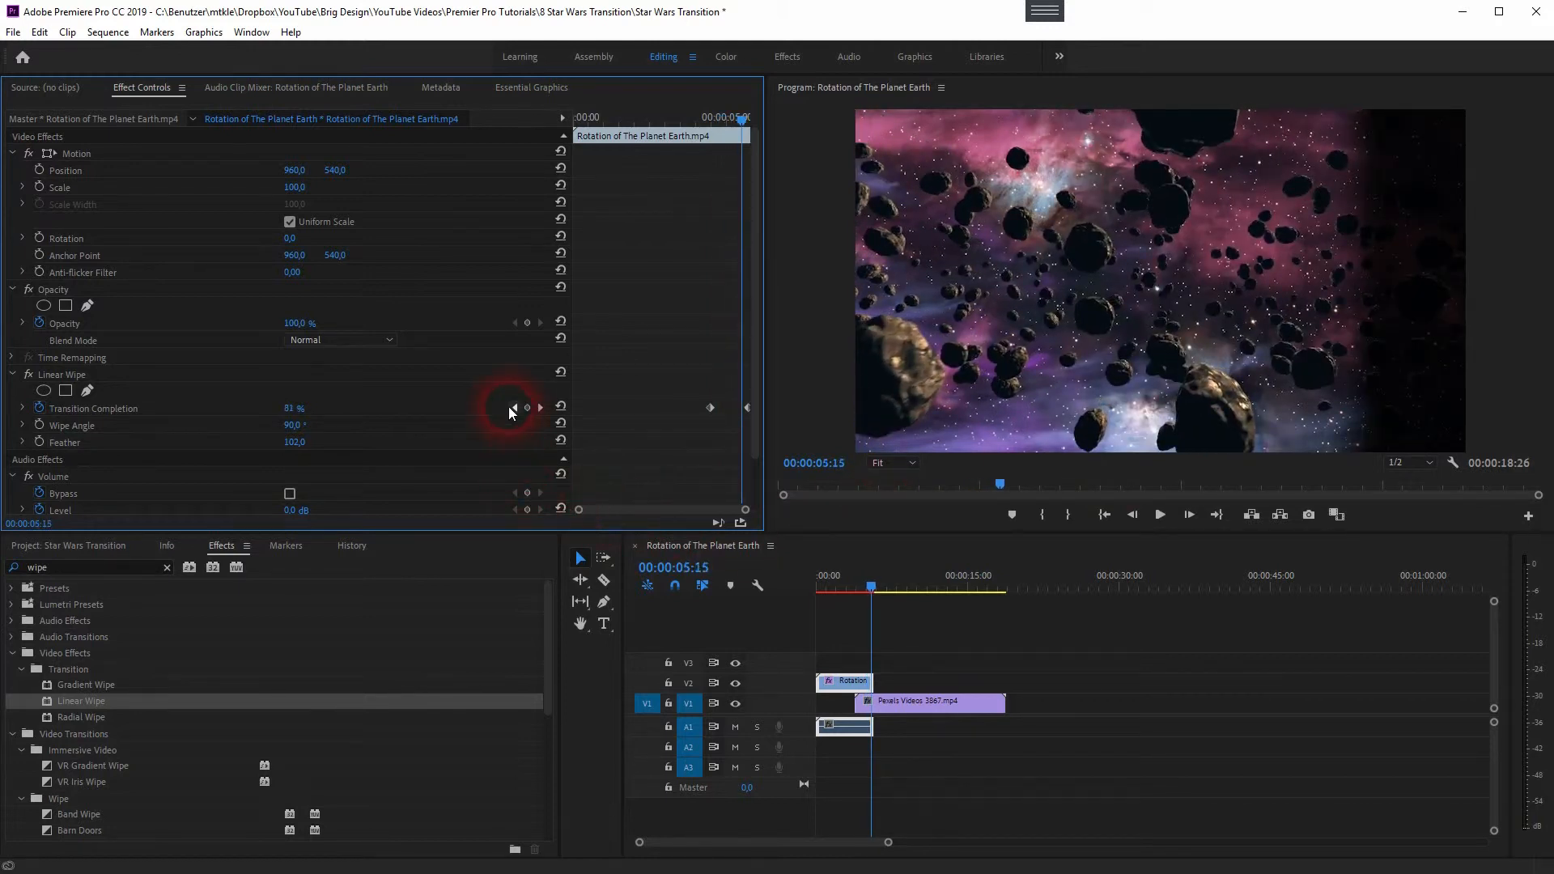
pyautogui.click(514, 407)
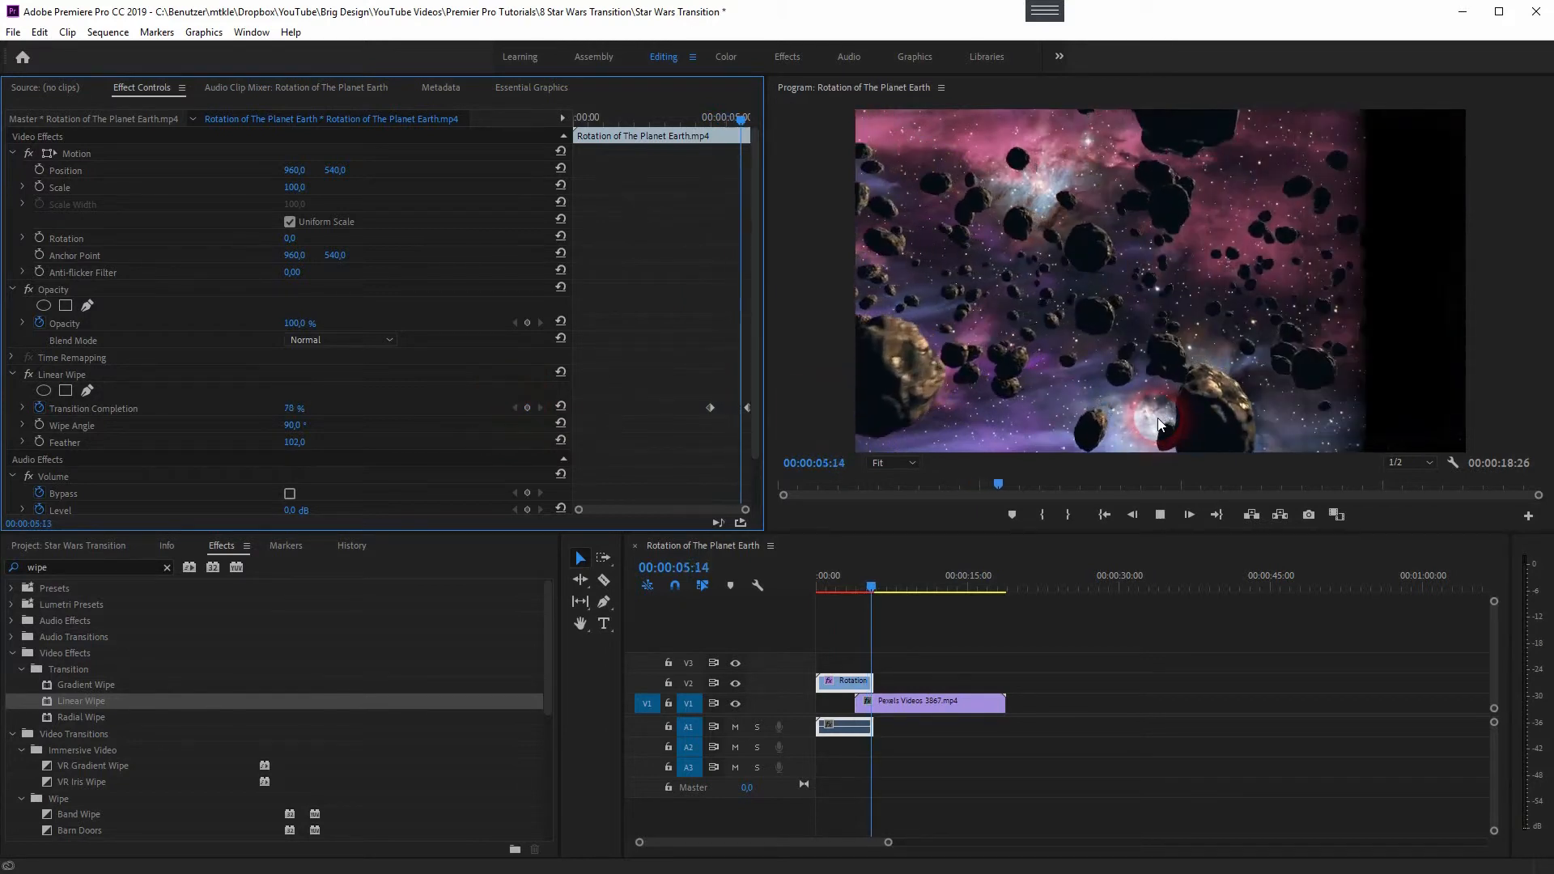
pyautogui.click(515, 407)
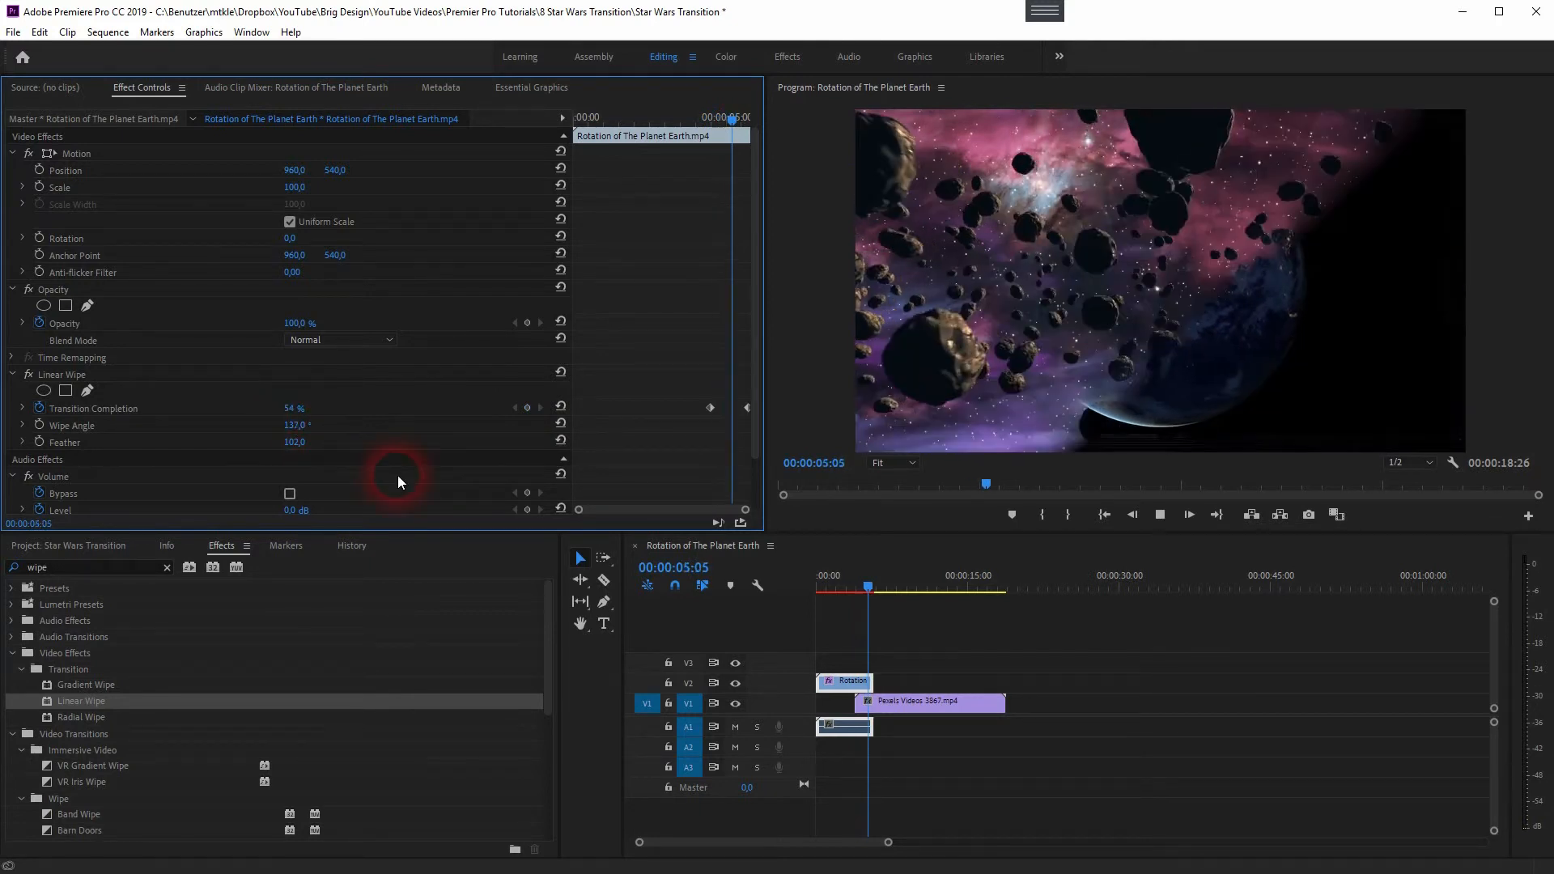
# Set Wipe Angle to 137° and jump to the 100% completion keyframe
pyautogui.click(515, 408)
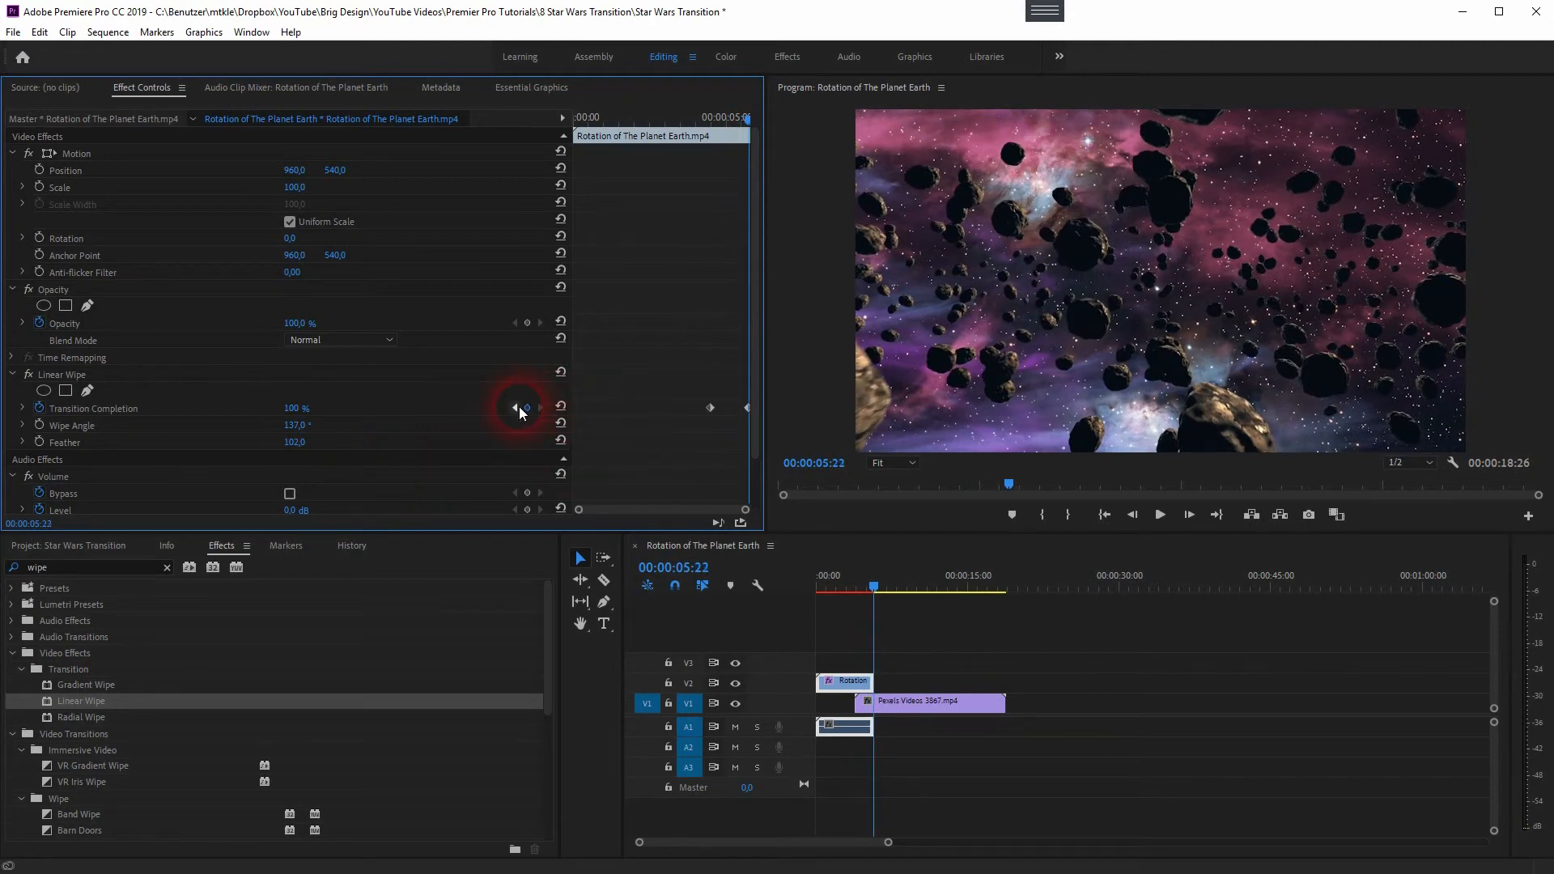